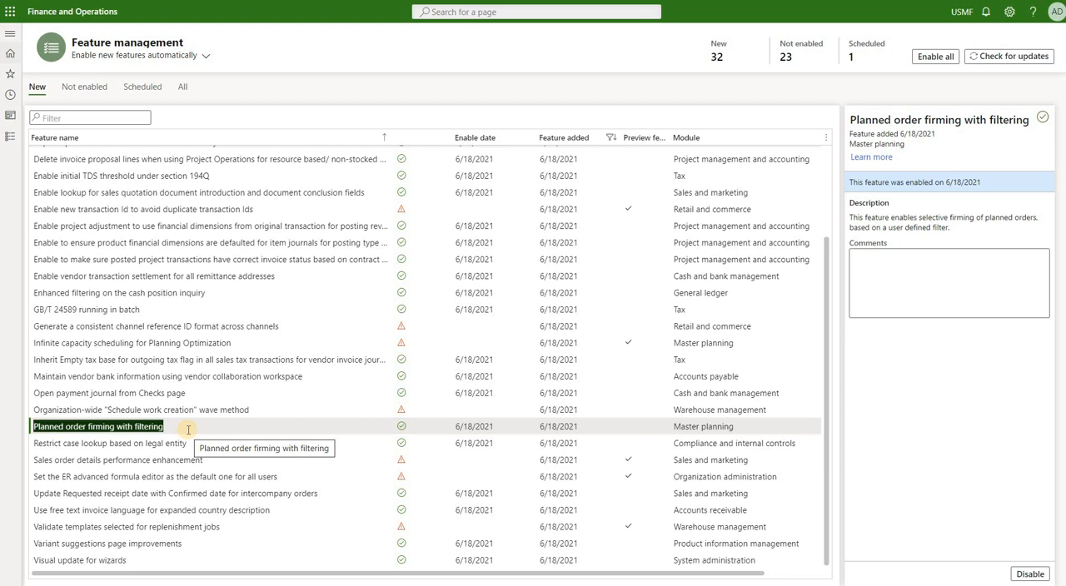
mouse_move(188, 429)
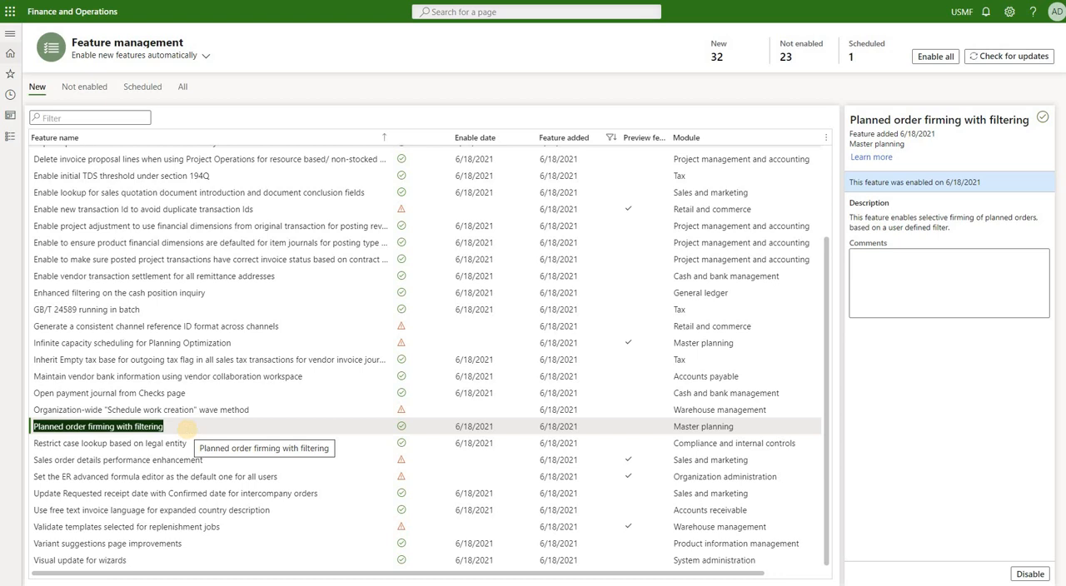
mouse_move(188, 430)
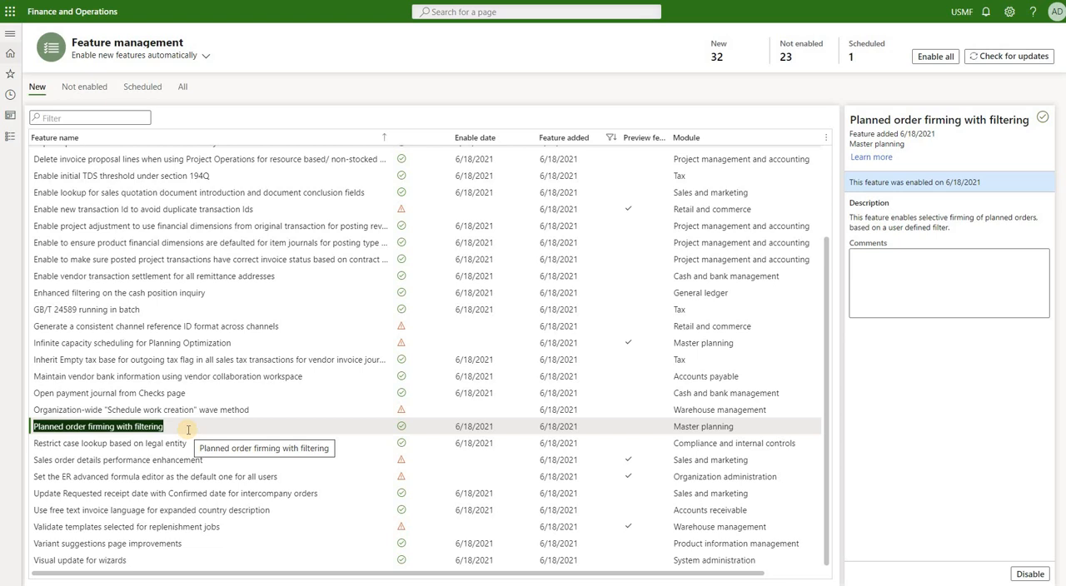
mouse_move(276, 54)
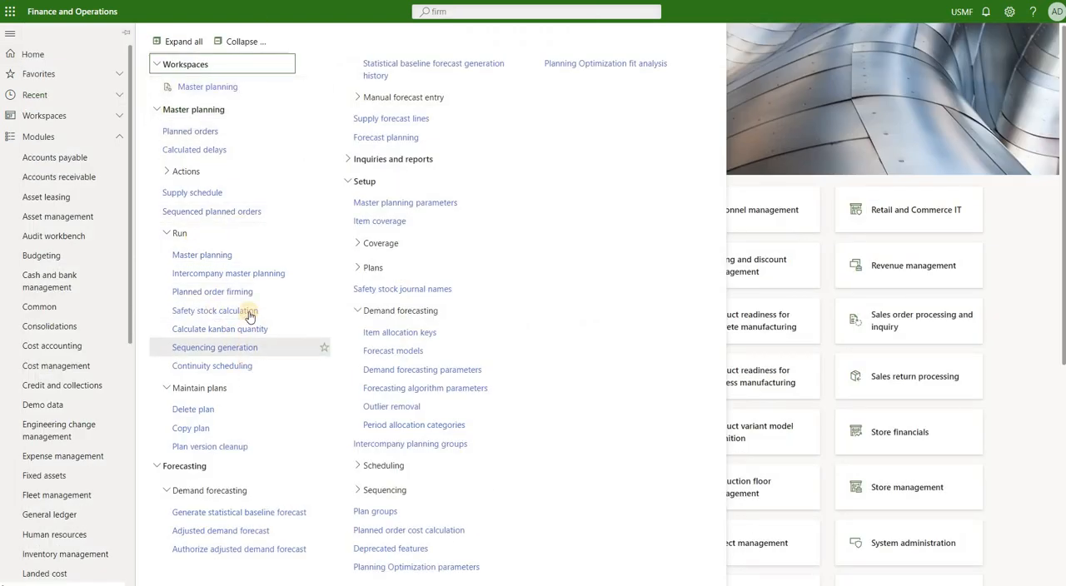
Launch the Planned order firming job from Master planning > Run
left_click(213, 291)
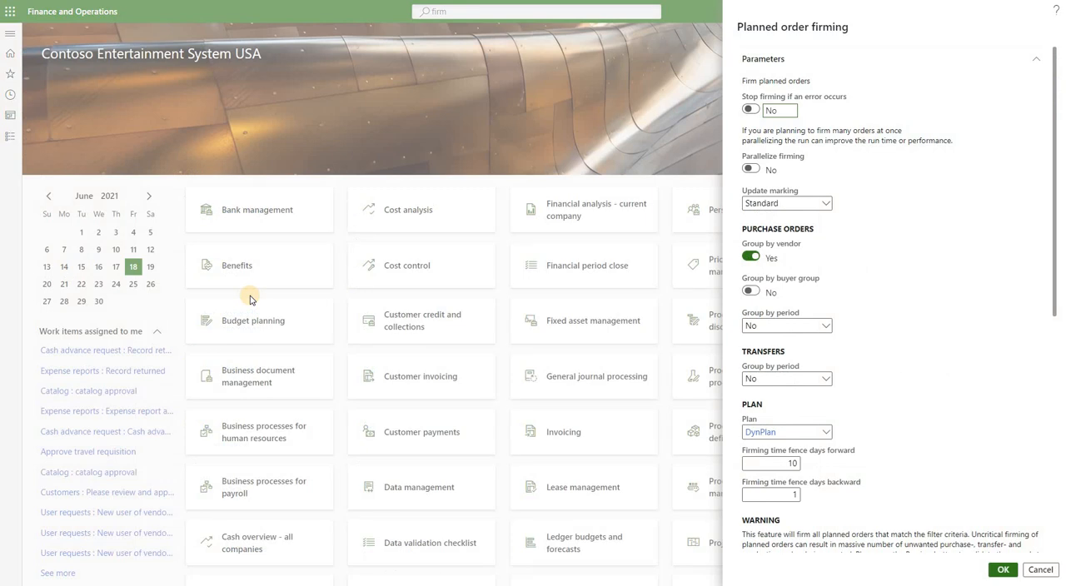
mouse_move(845, 111)
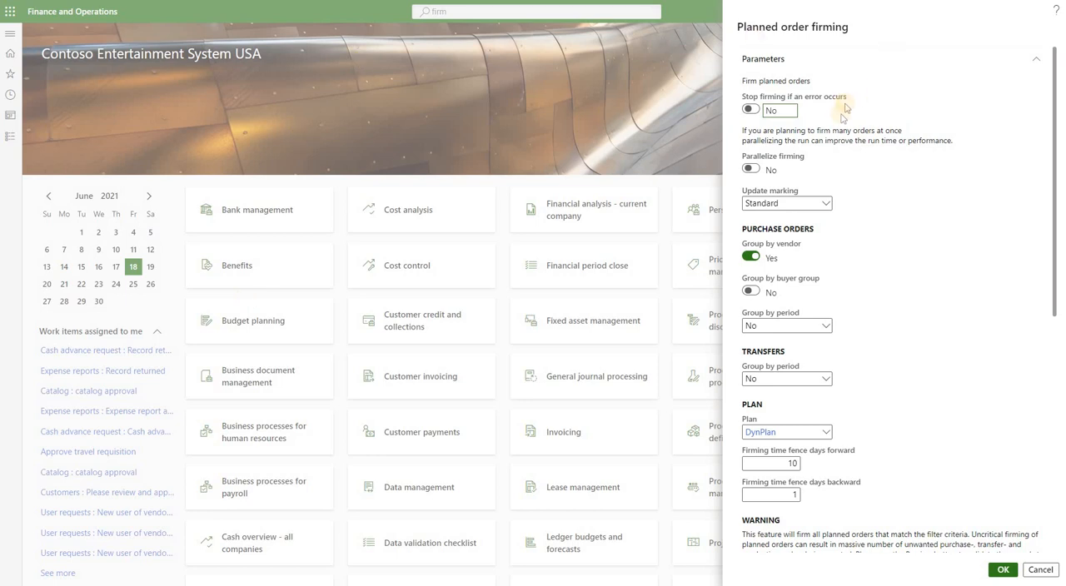
mouse_move(837, 111)
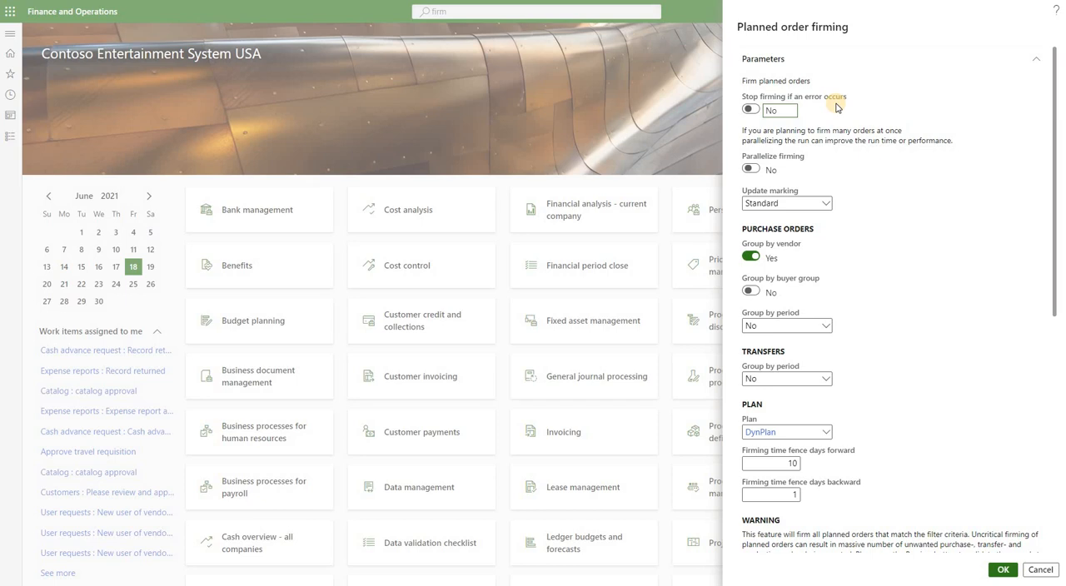
mouse_move(812, 167)
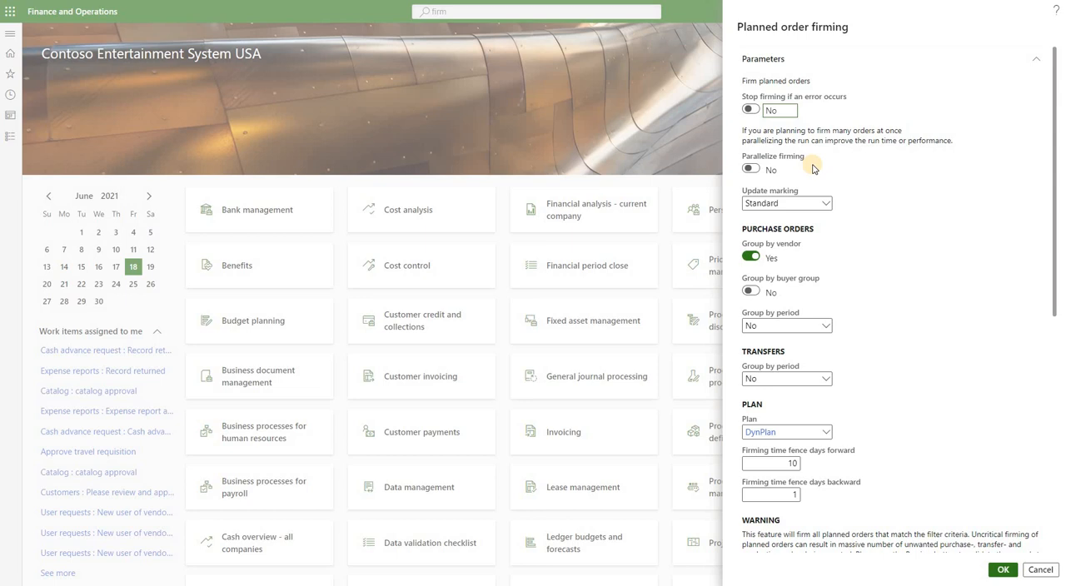
mouse_move(852, 195)
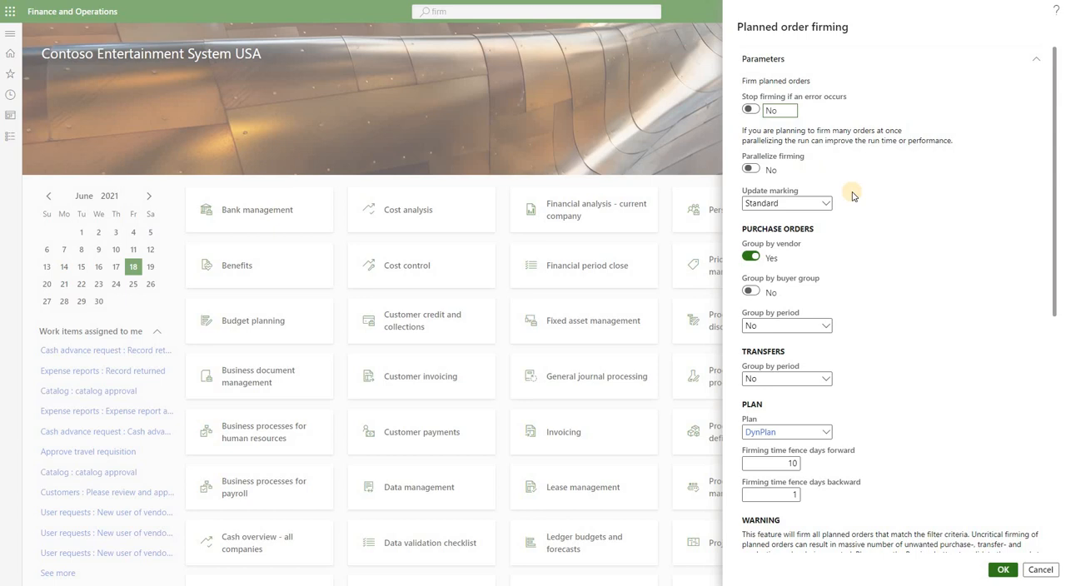
mouse_move(849, 202)
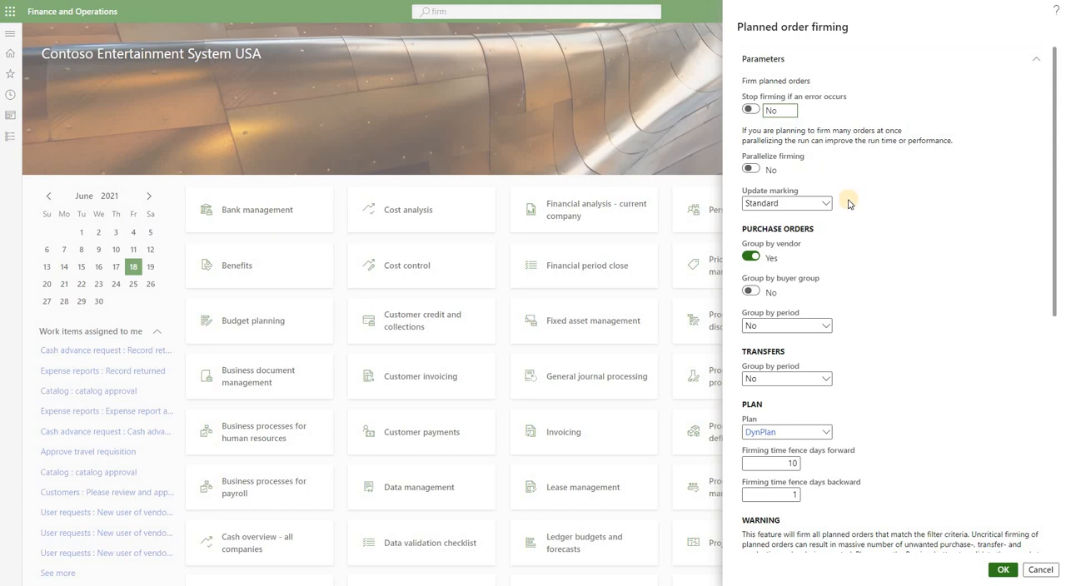
mouse_move(837, 294)
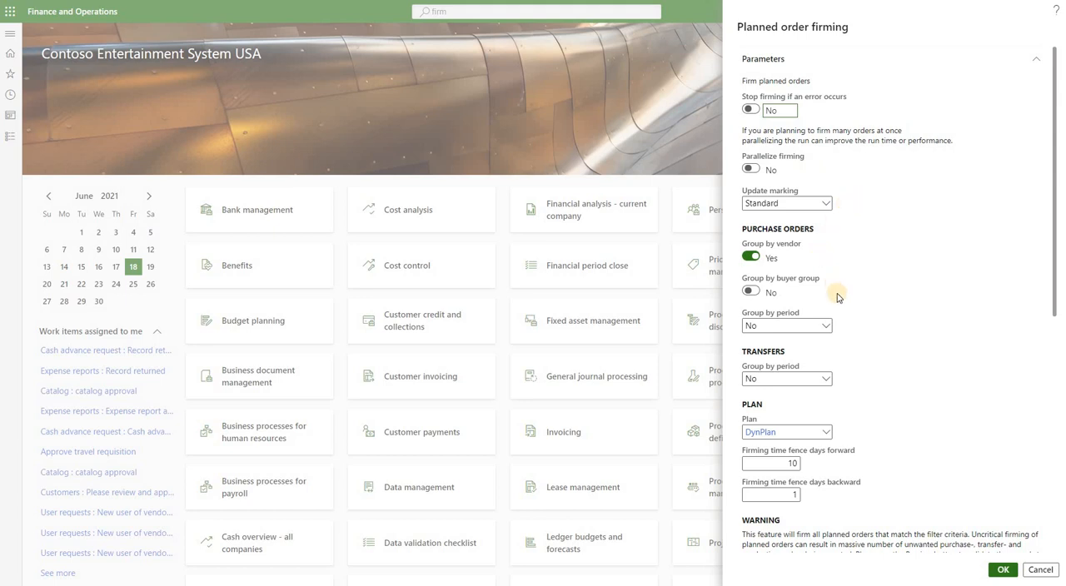
mouse_move(843, 326)
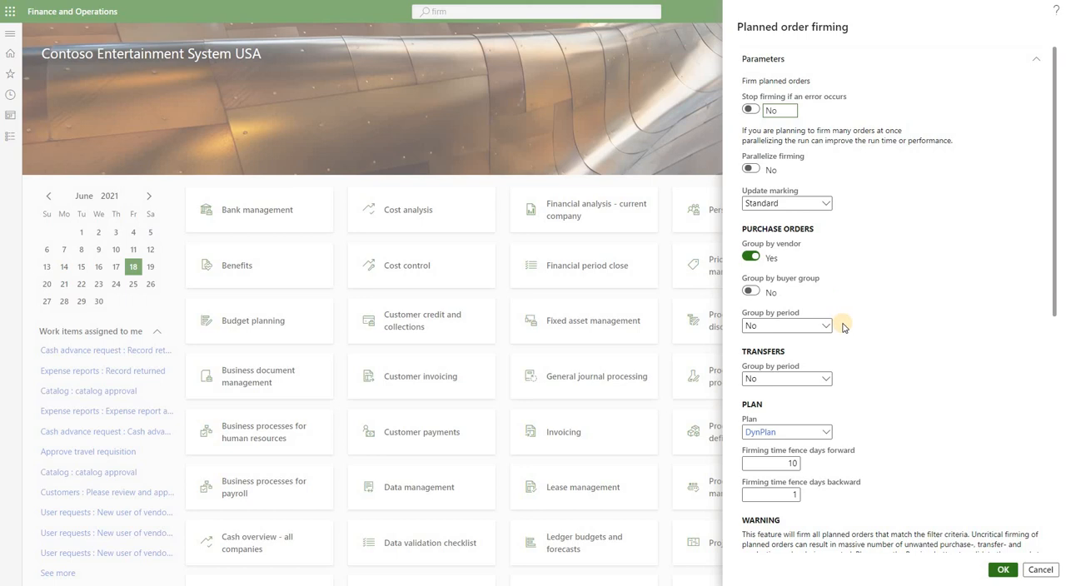
mouse_move(846, 381)
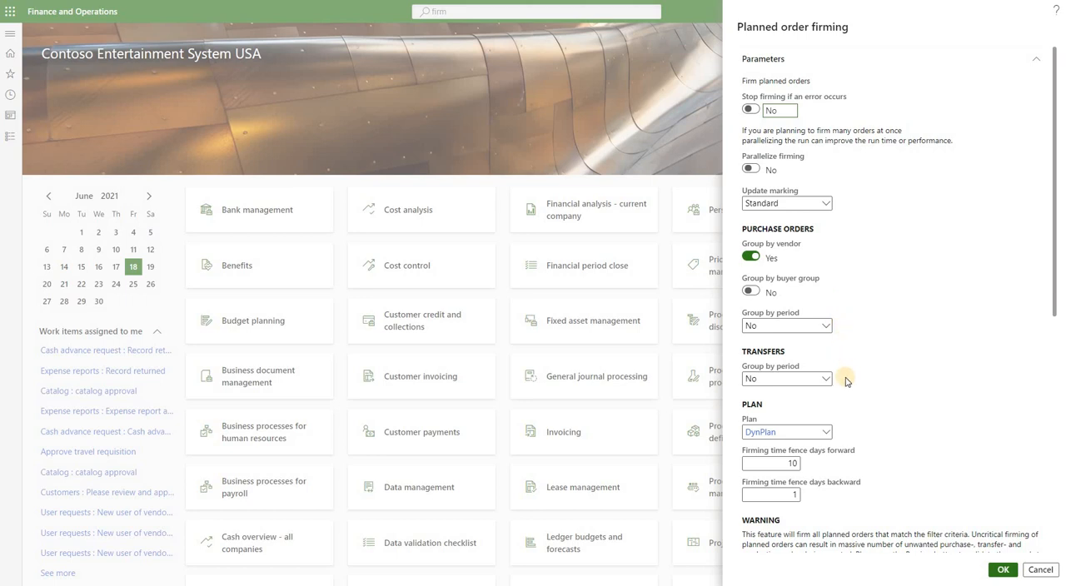
scroll("down", 3)
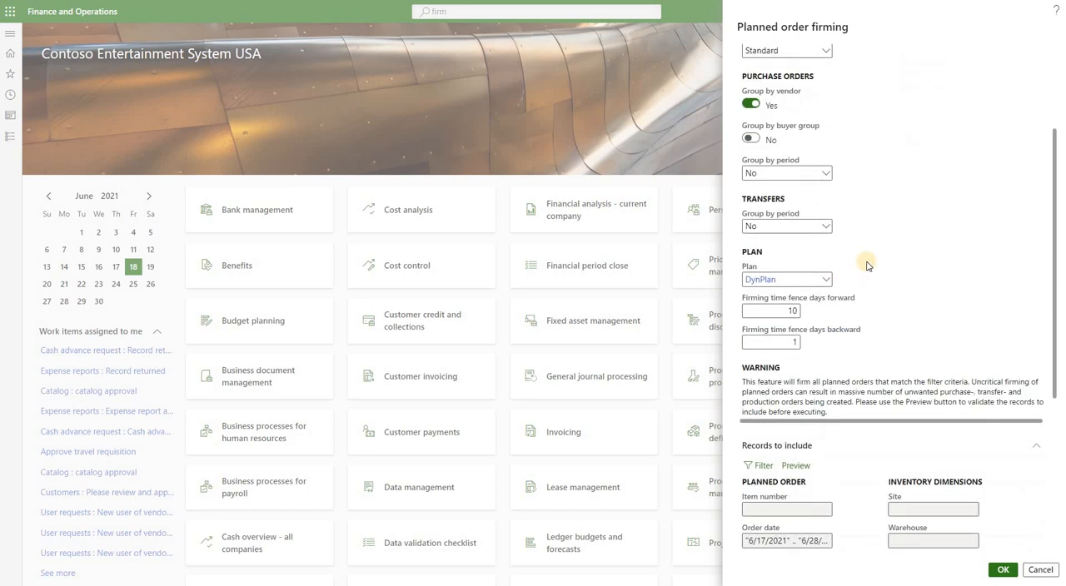
mouse_move(858, 275)
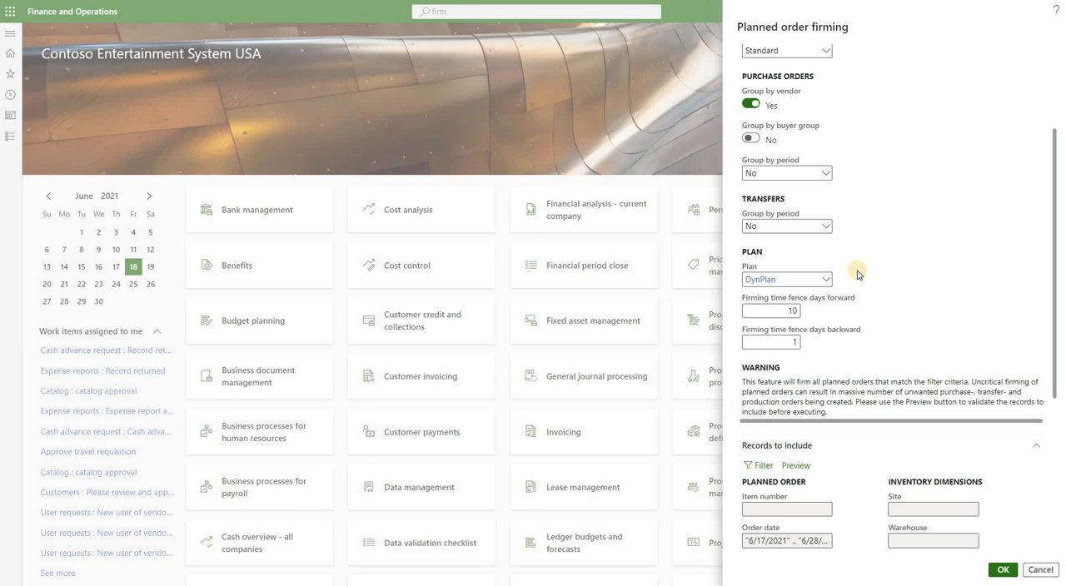
mouse_move(831, 313)
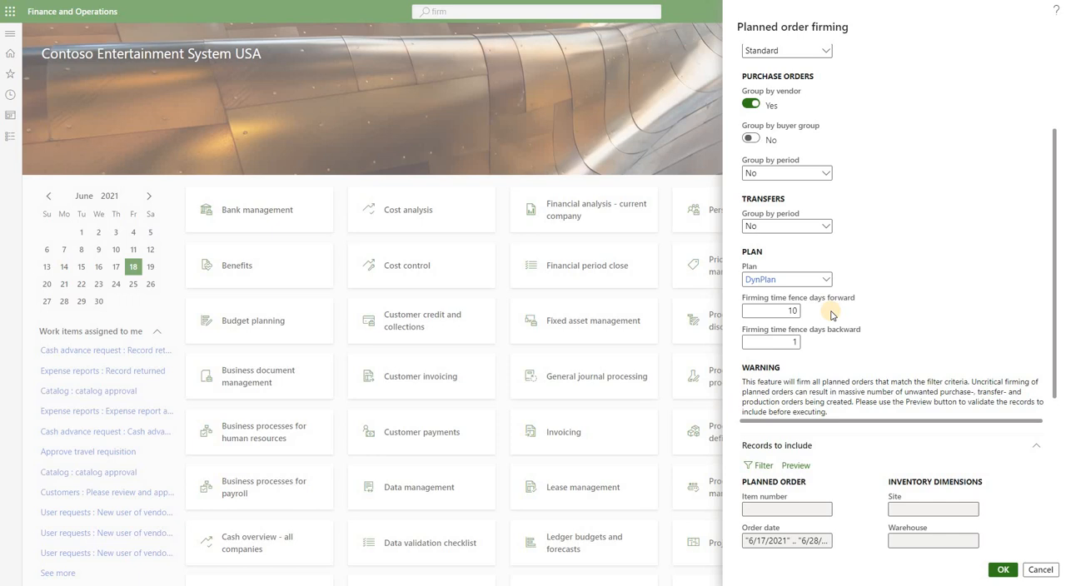
mouse_move(828, 346)
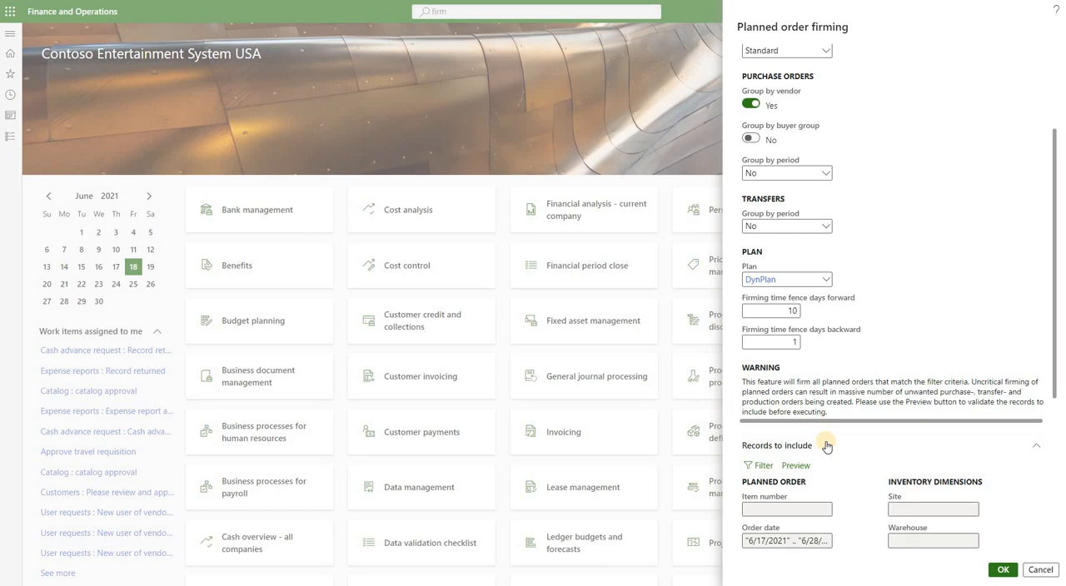
mouse_move(825, 450)
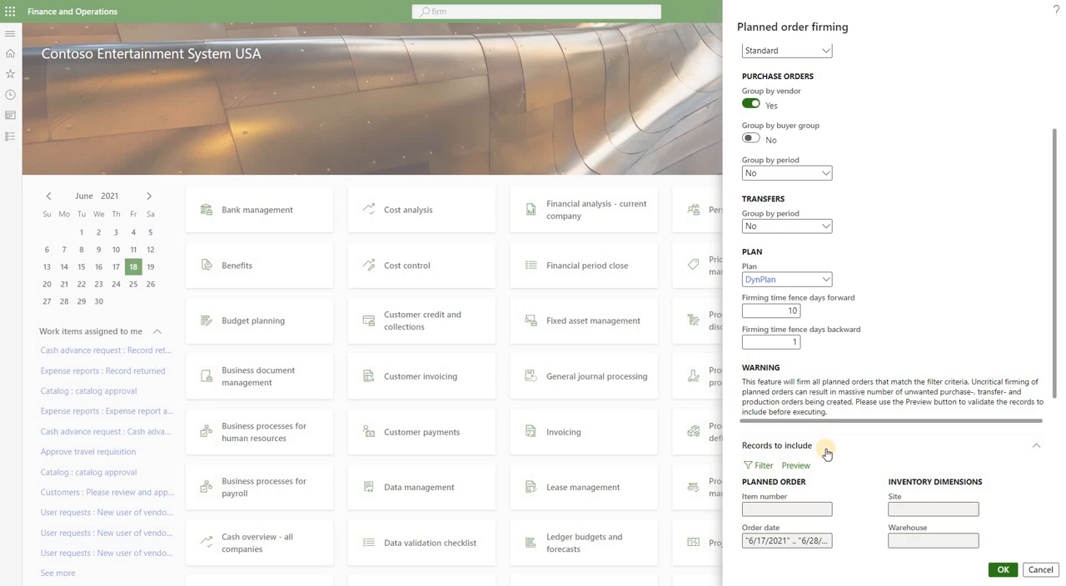
mouse_move(795, 466)
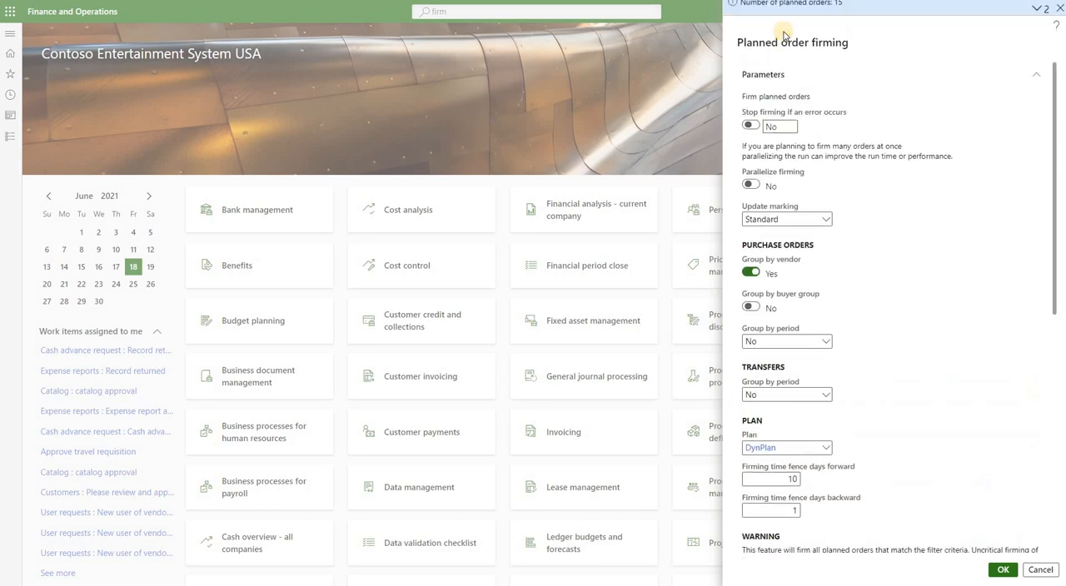
mouse_move(837, 9)
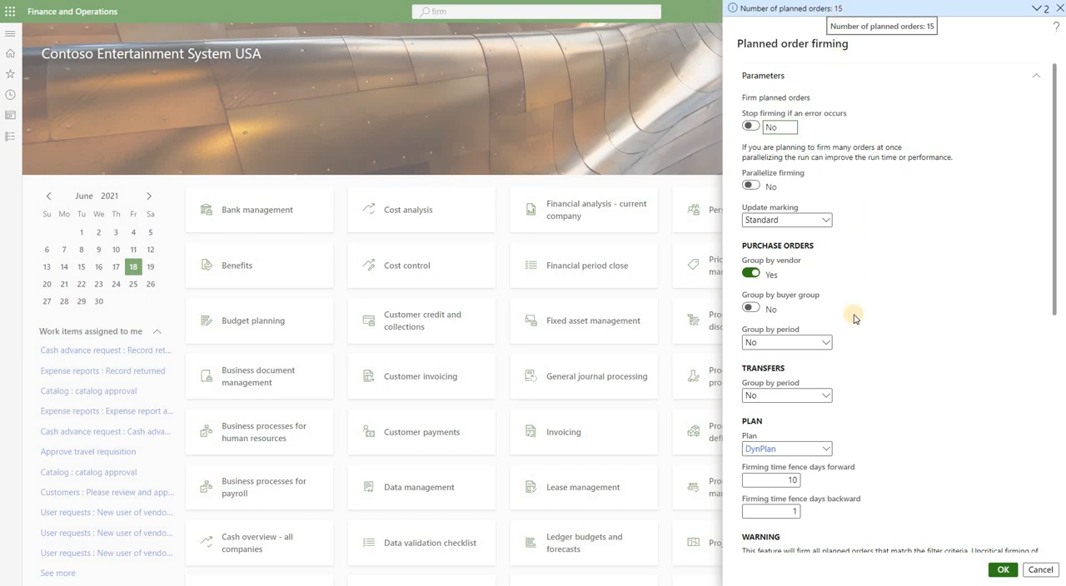
mouse_move(859, 340)
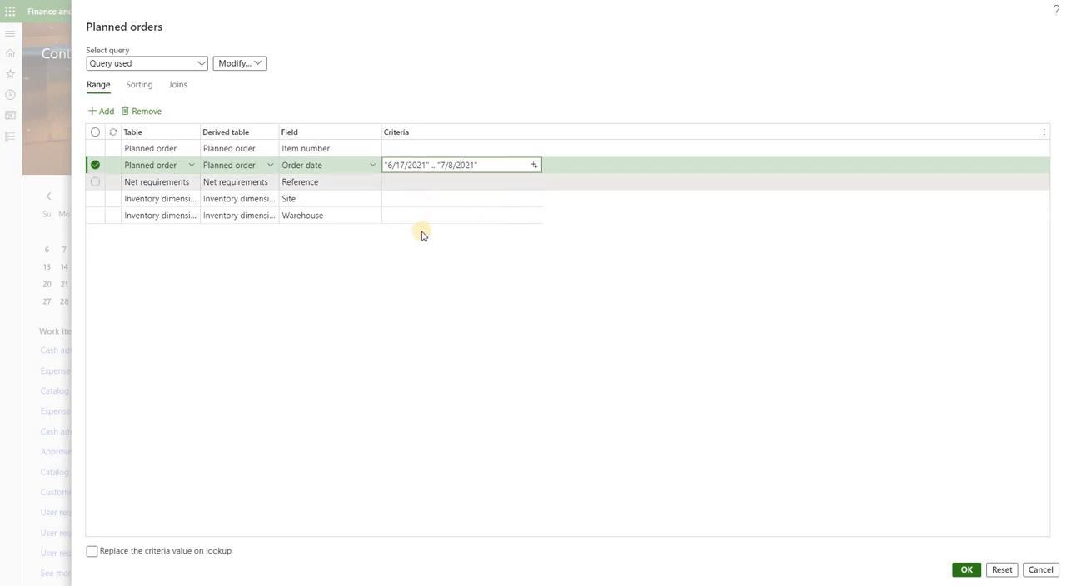
Confirm the order date range 6/17/2021..7/8/2021, yielding 20 planned orders in the preview
left_click(462, 215)
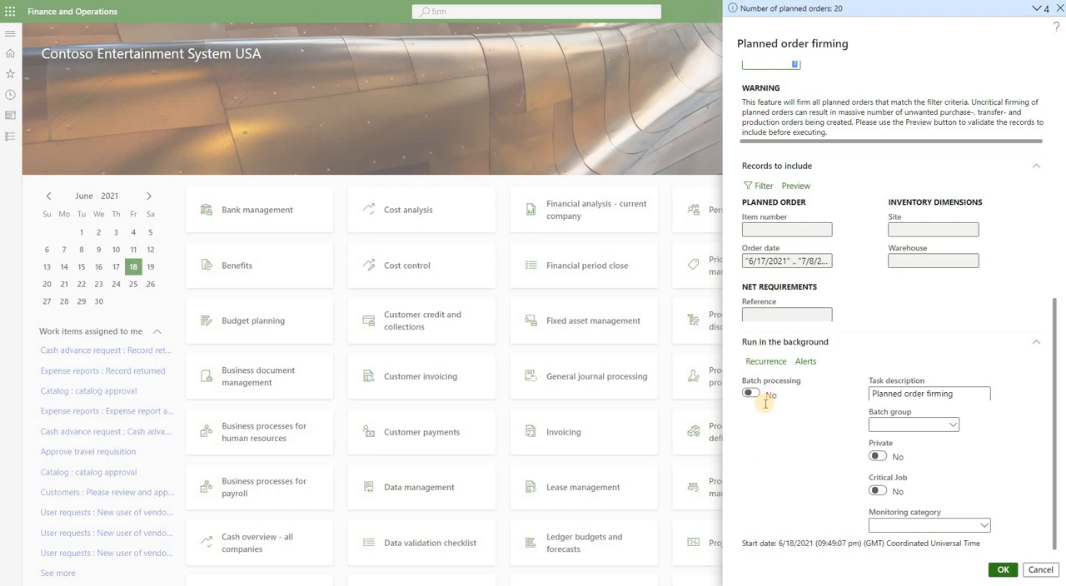
mouse_move(766, 420)
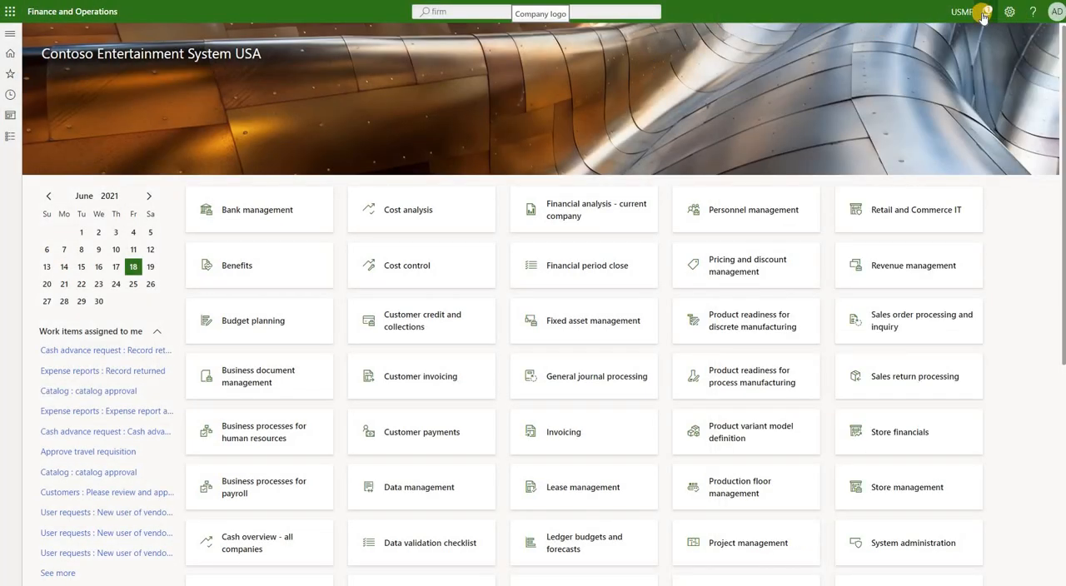
View the firming run messages listing 'Vendor is not specified.' errors per order
left_click(986, 12)
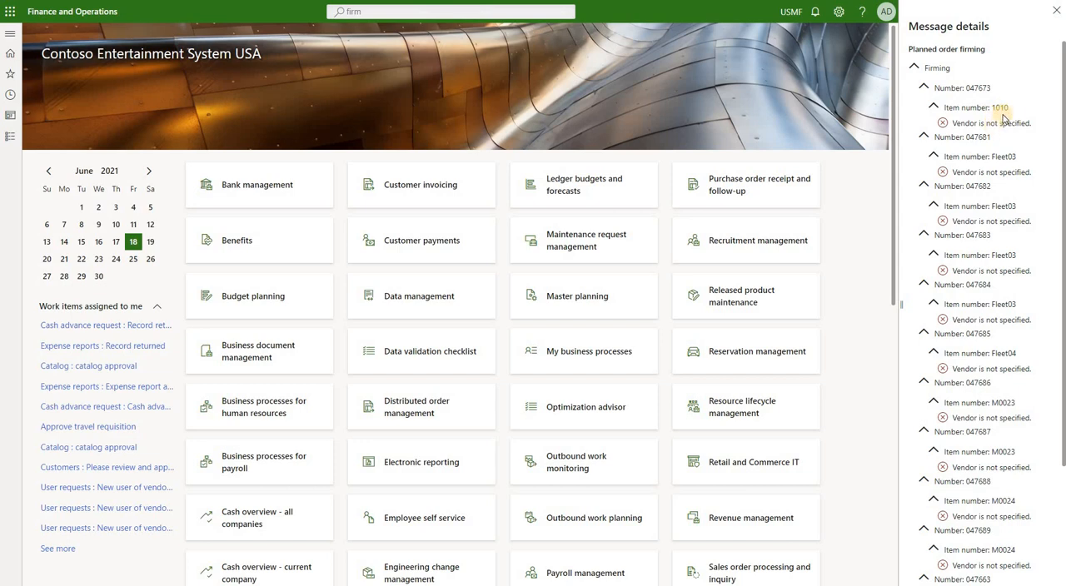
mouse_move(983, 339)
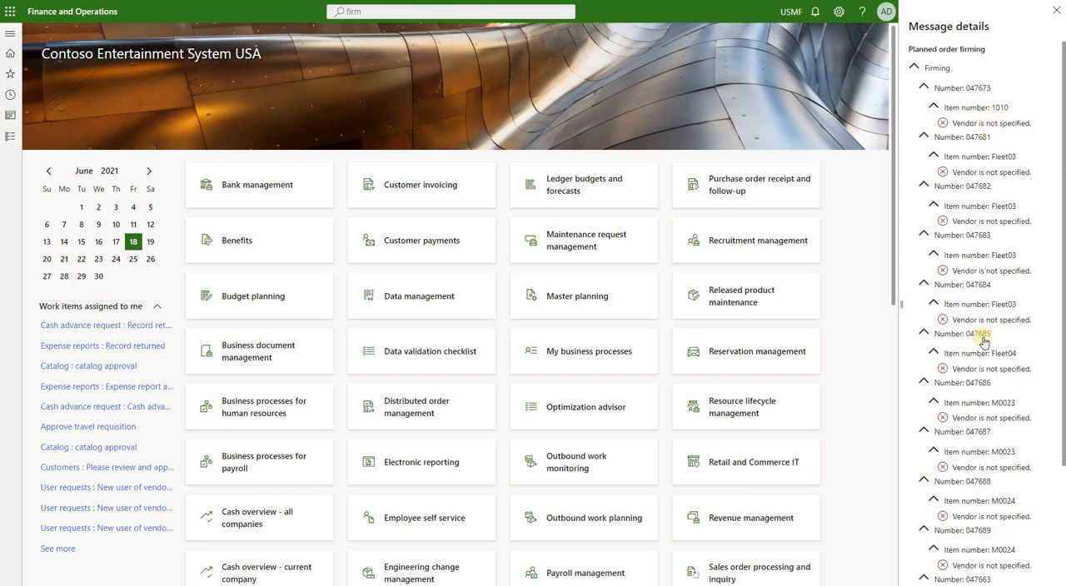